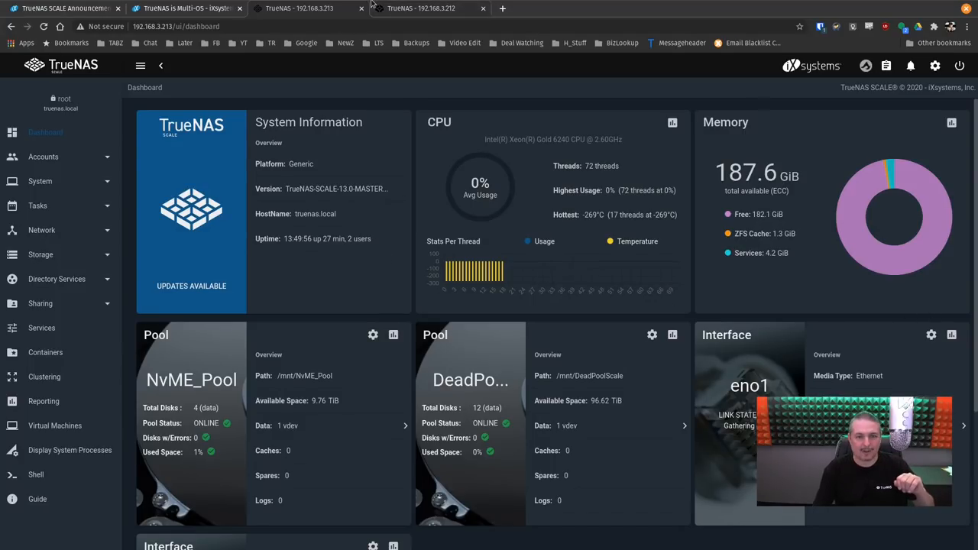
Show the TrueNAS CORE 12.0 BETA dashboard at 192.168.3.212, then return to the SCALE server.
click(428, 9)
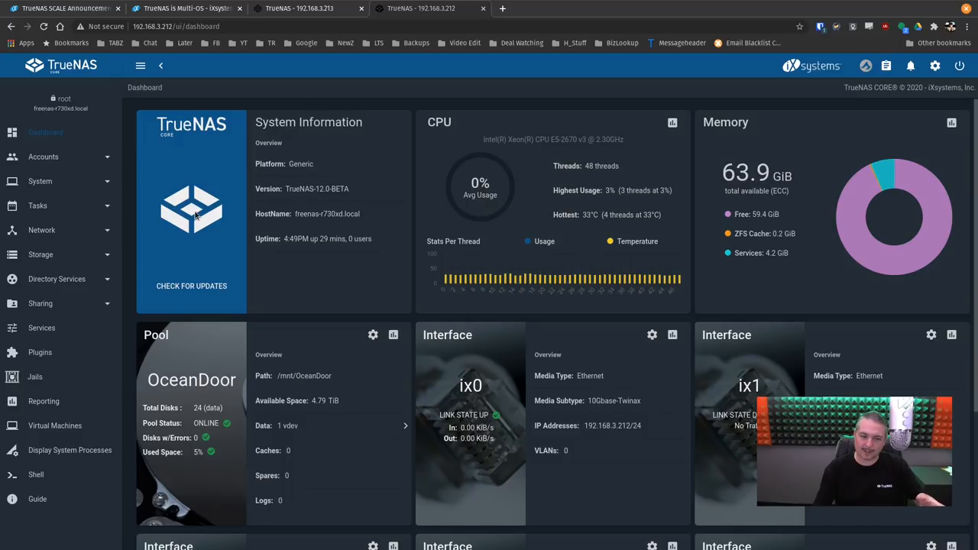
mouse_move(191, 211)
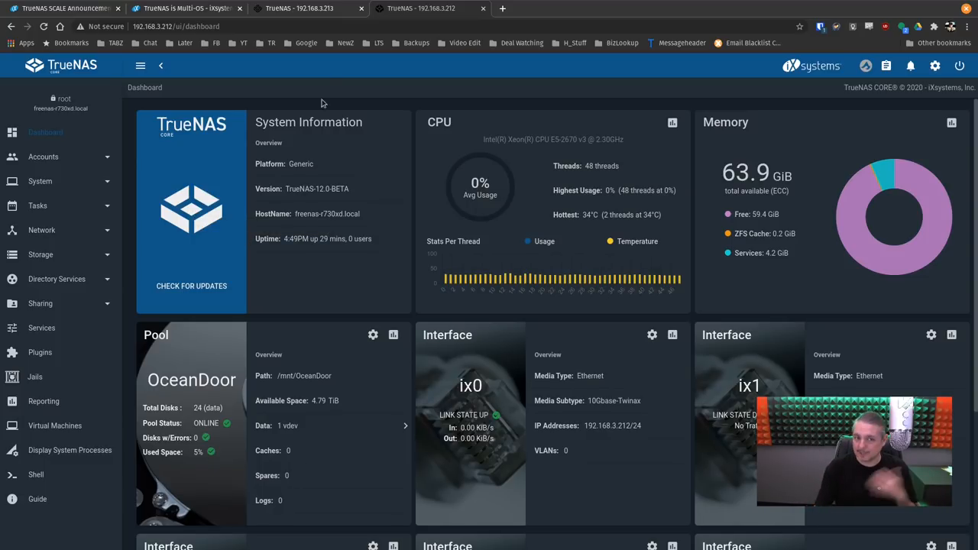
click(299, 9)
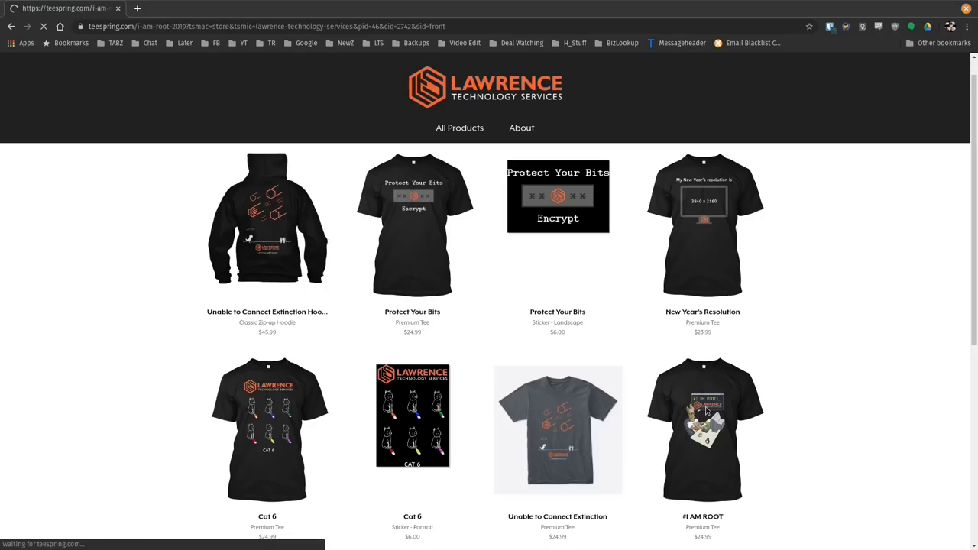
Browse the Lawrence Technology Services Teespring store, then move on to the forum Categories page.
click(703, 428)
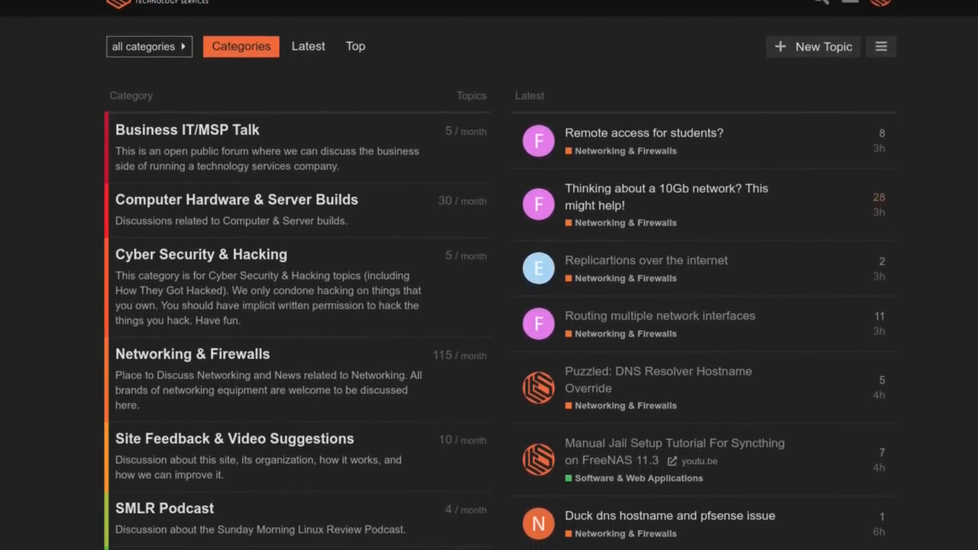
scroll(down, 3)
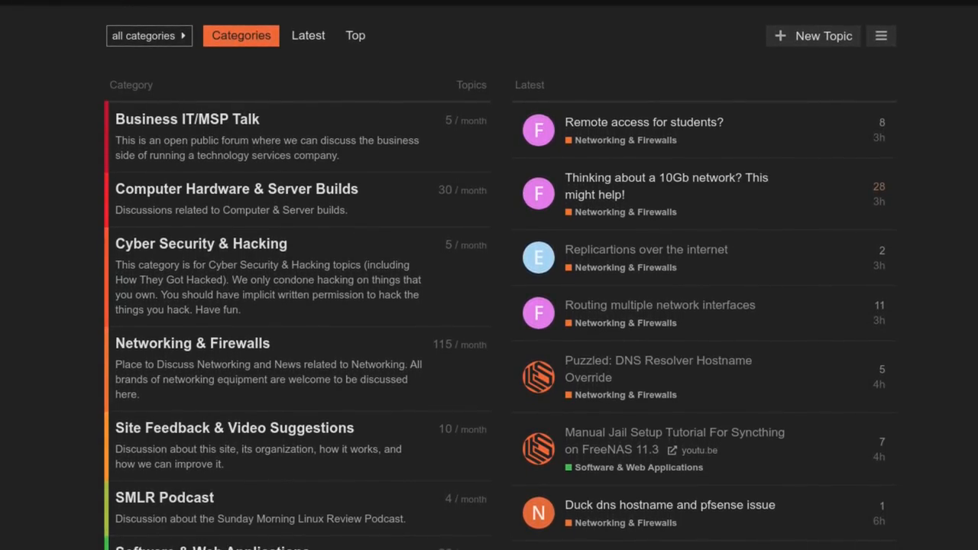
click(184, 9)
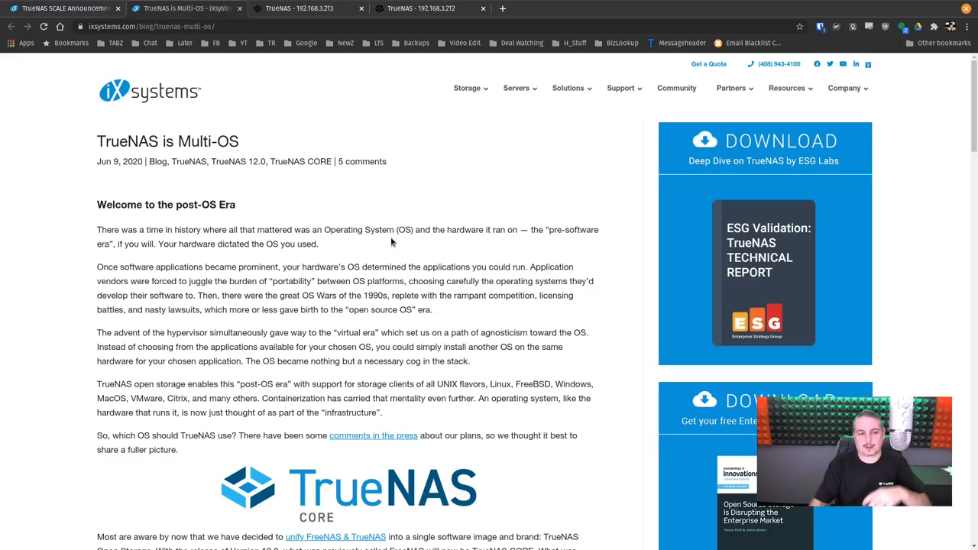
mouse_move(410, 260)
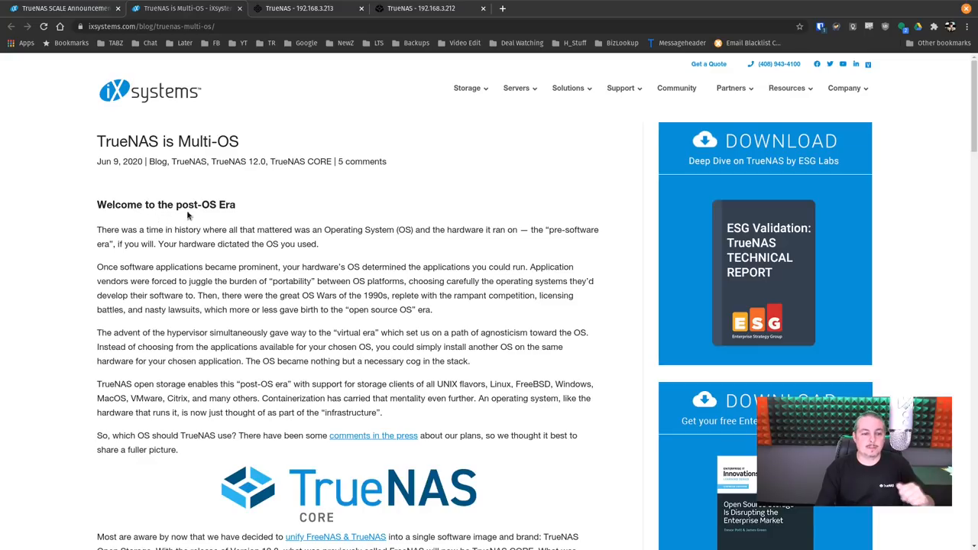
mouse_move(269, 245)
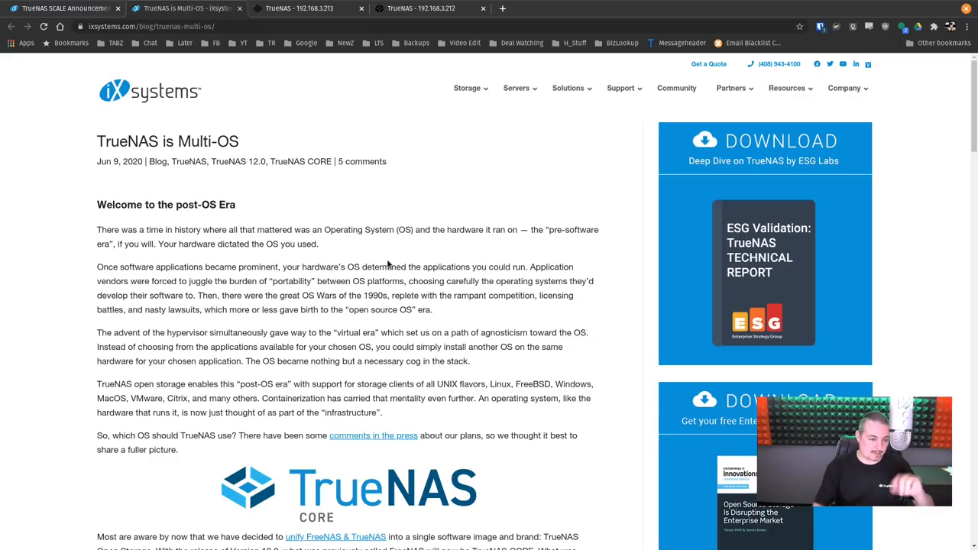
Read down the multi-OS article to its 'How did we enable Multi-OS?' initiatives section.
scroll(down, 3)
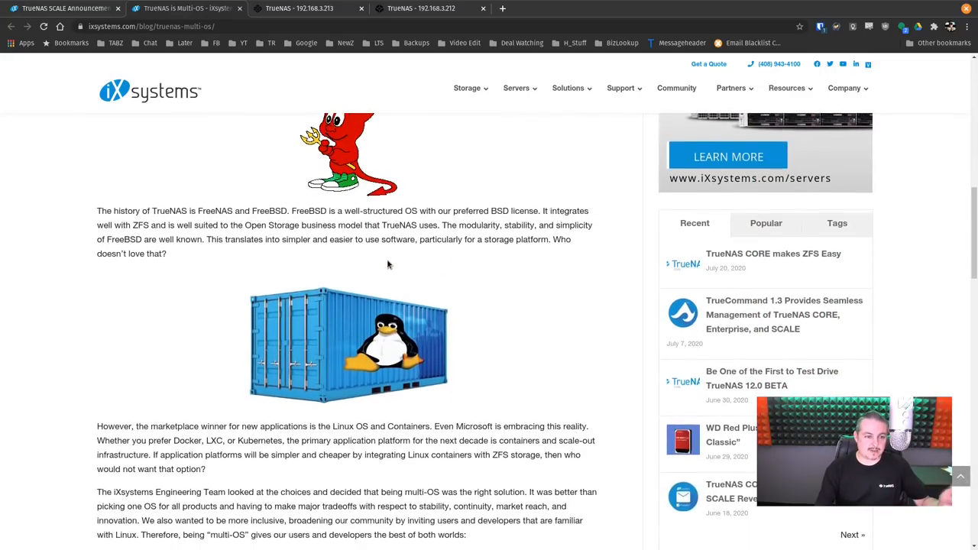
scroll(down, 3)
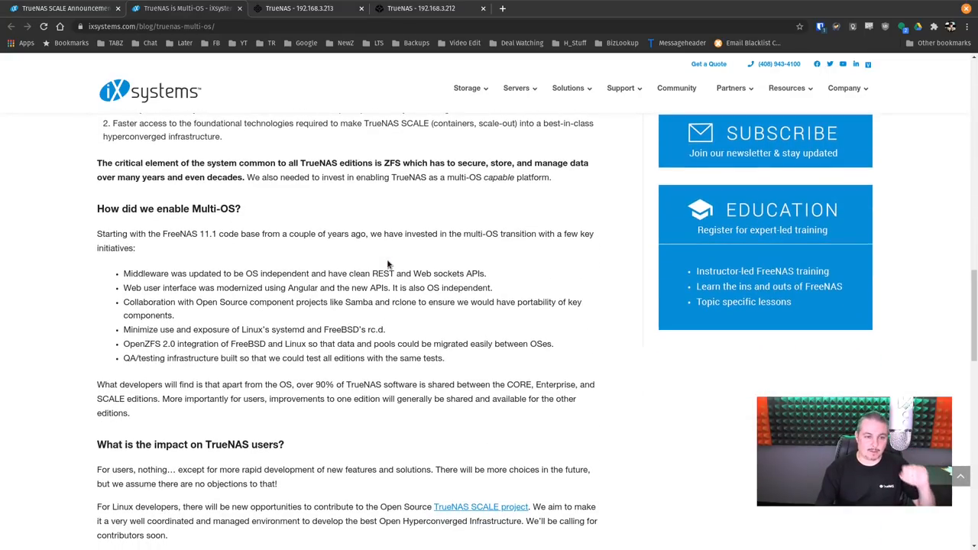
scroll(down, 3)
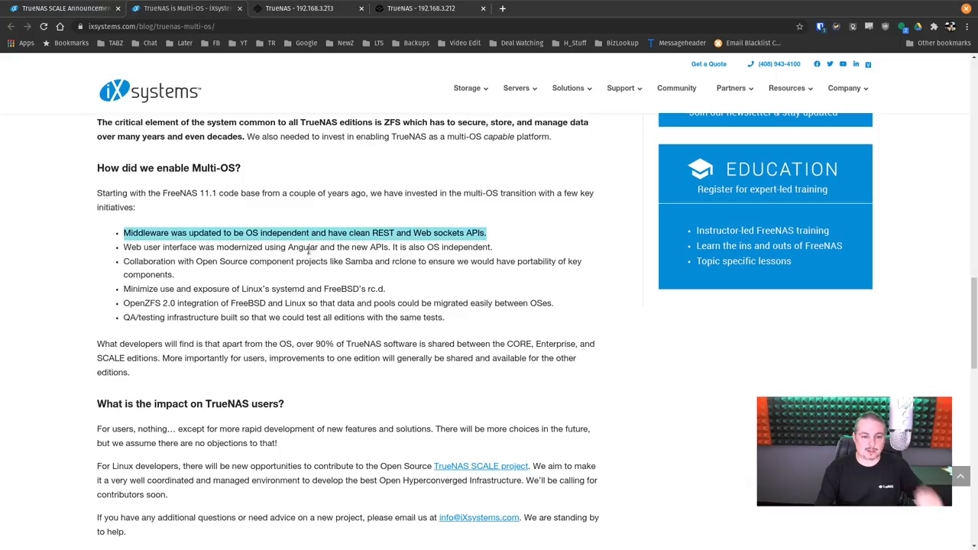
mouse_move(446, 281)
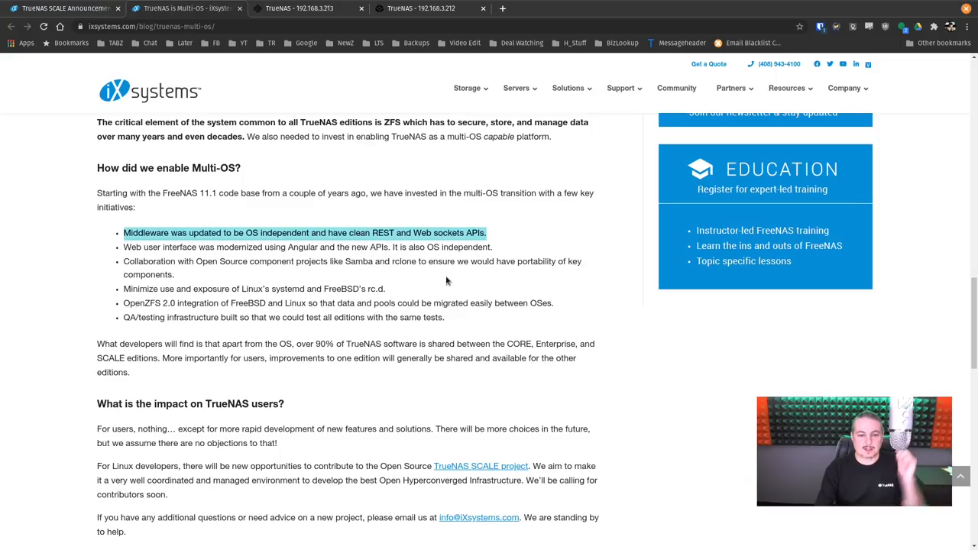
mouse_move(399, 281)
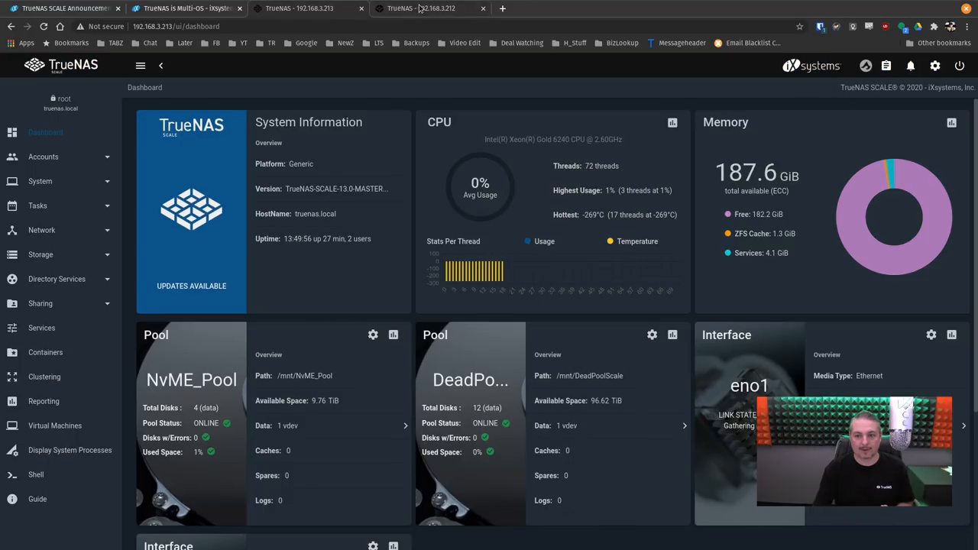
Bring up the TrueNAS CORE server's dashboard at 192.168.3.212.
click(431, 9)
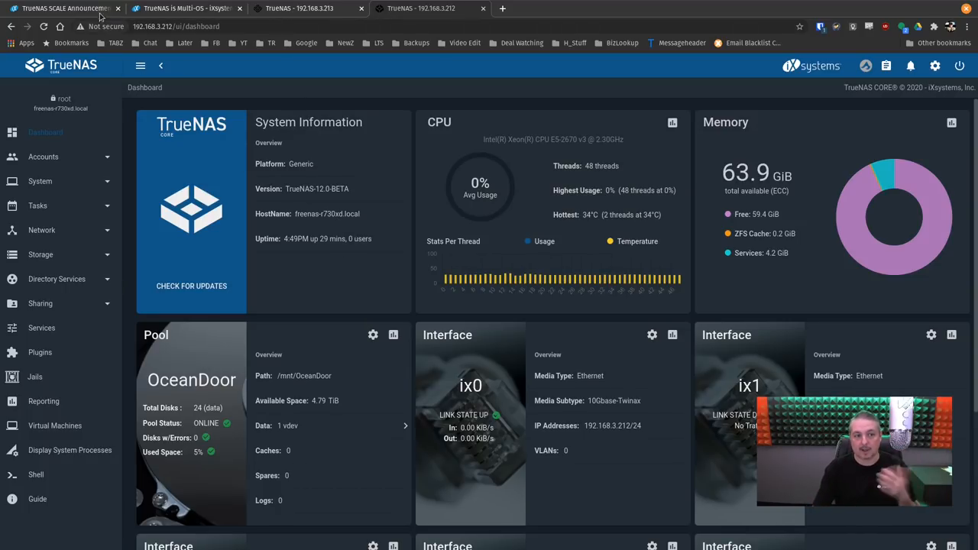
Read the SCALE announcement thread through its acronym section, then return to SCALE's Containers page.
click(61, 9)
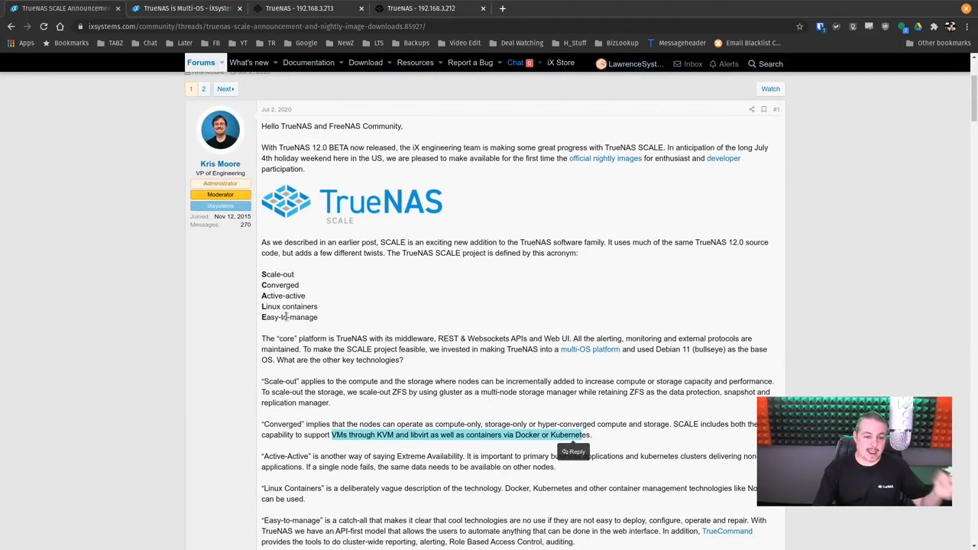
scroll(down, 3)
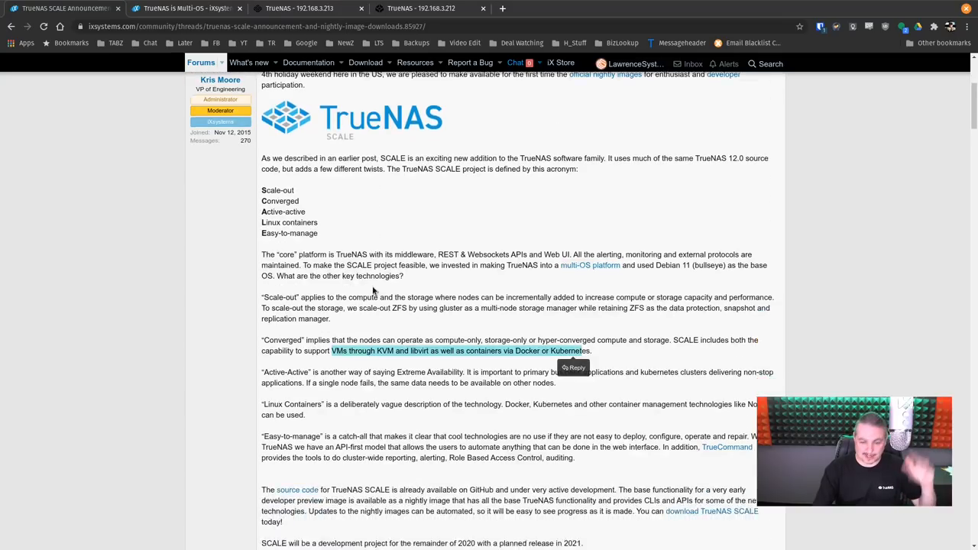
scroll(down, 3)
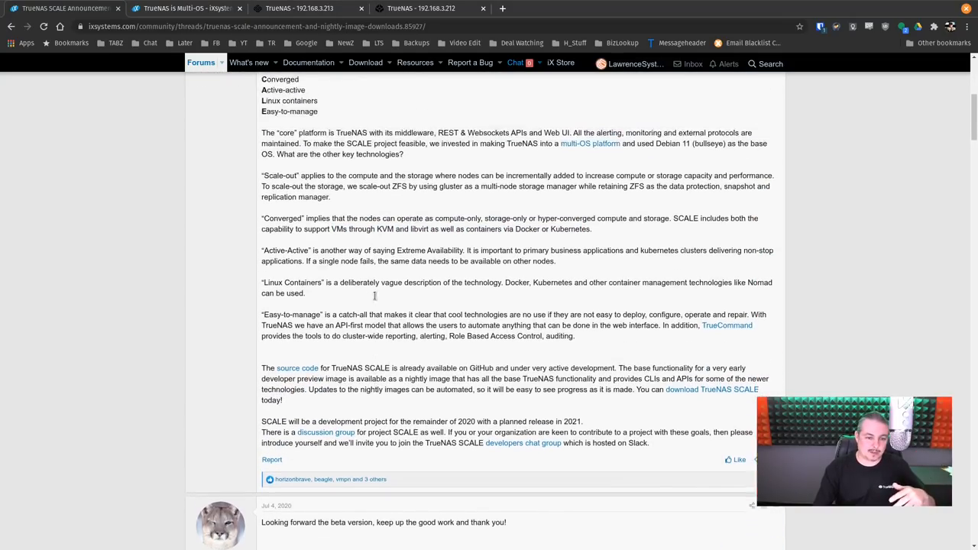
click(298, 9)
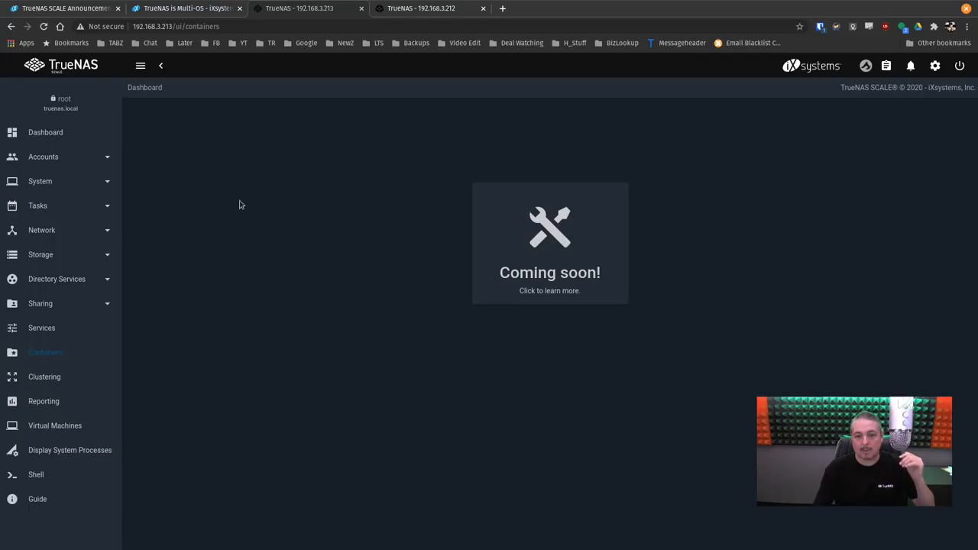
Return to the SCALE Dashboard before running neofetch in an SSH terminal.
click(46, 131)
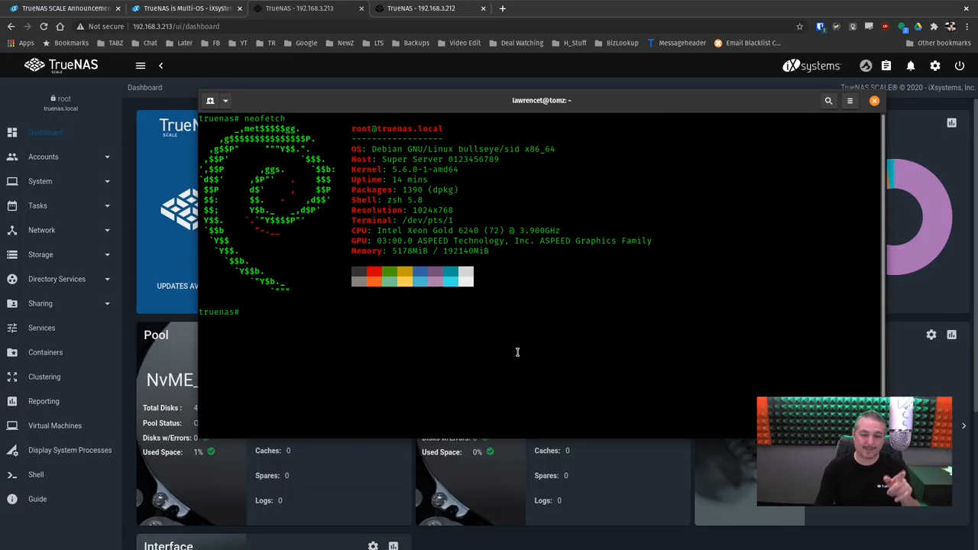
Run apt-get update and docker in the SCALE shell to list Docker's commands.
text(apt-get update)
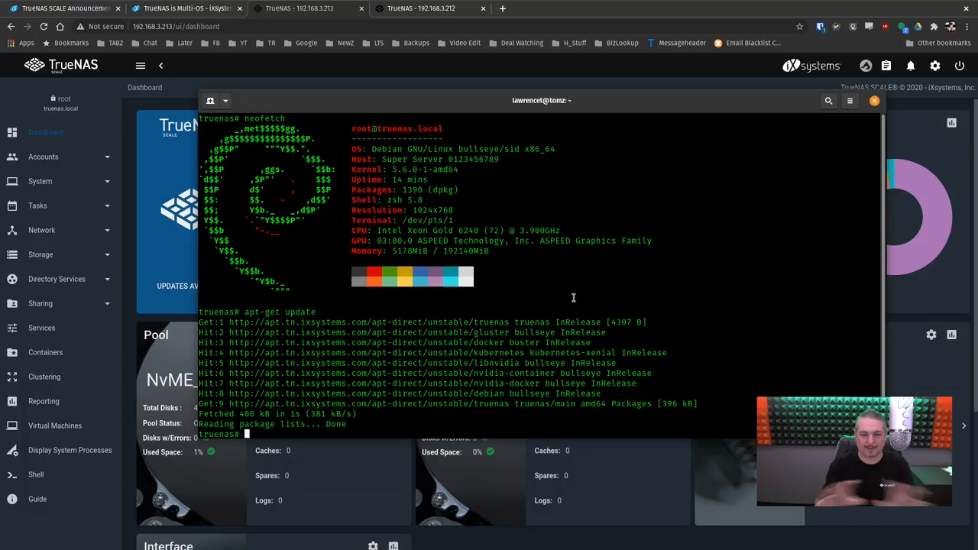
mouse_move(587, 107)
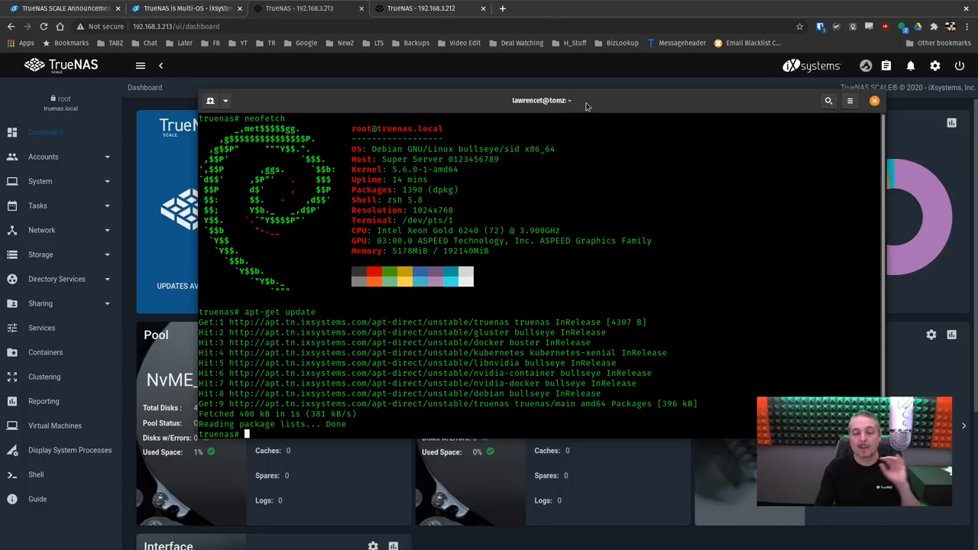
mouse_move(628, 110)
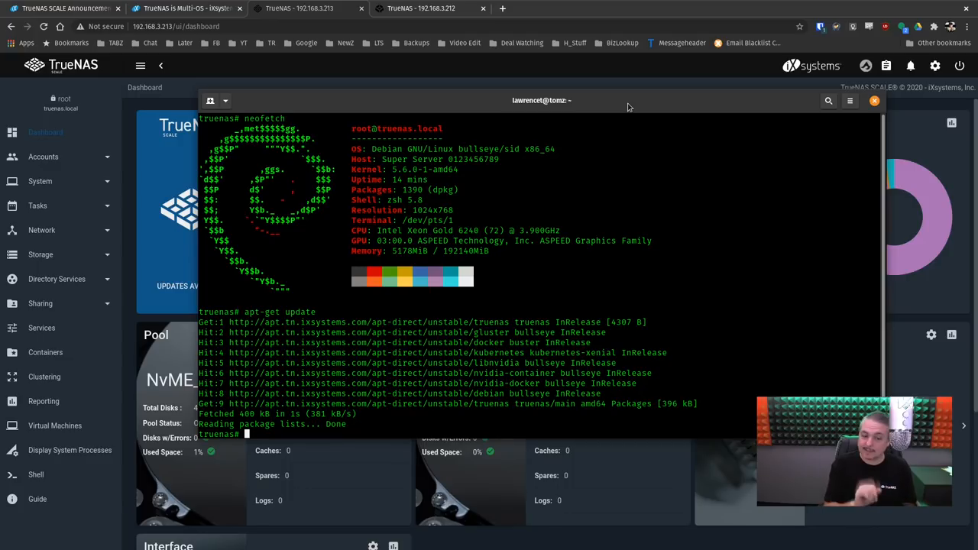
text(docker)
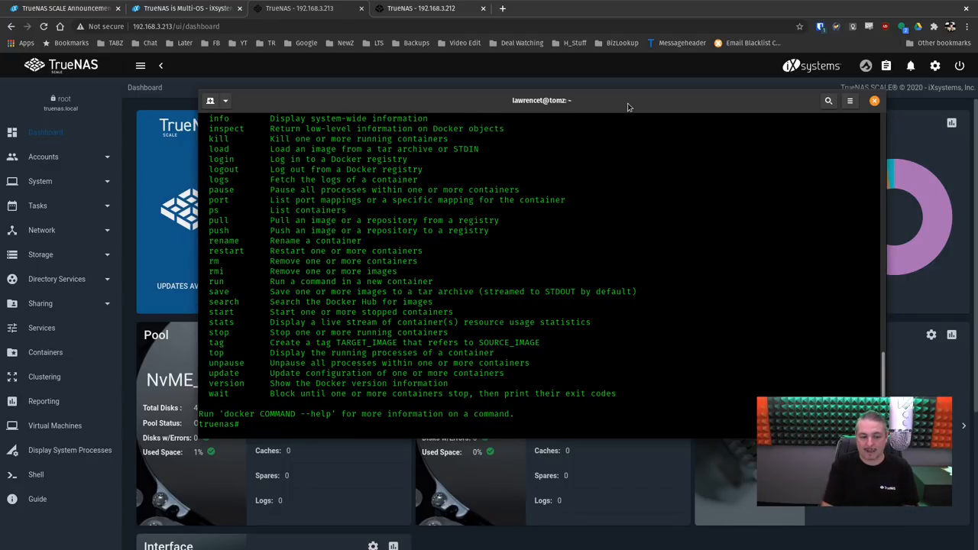
text(gl)
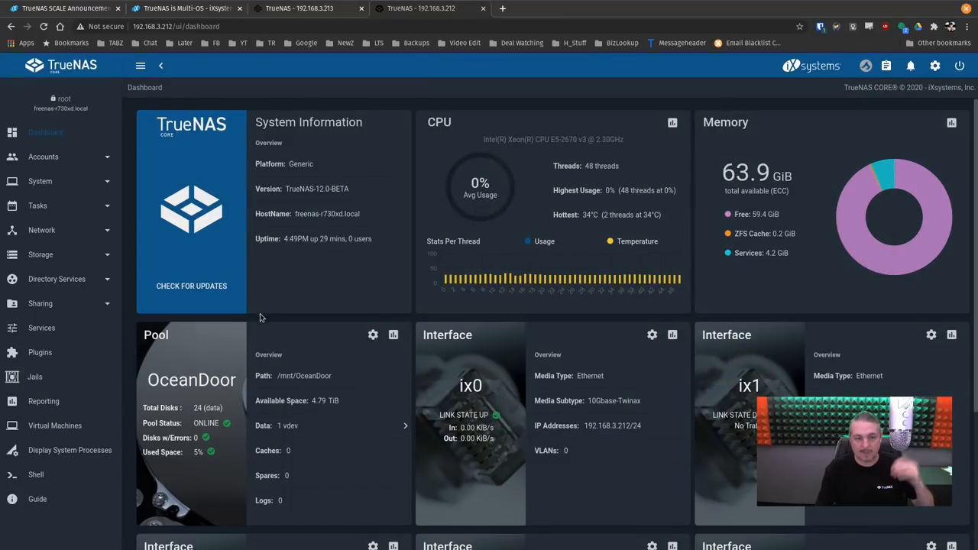
Show the empty Virtual Machines lists on CORE and then on SCALE.
click(55, 425)
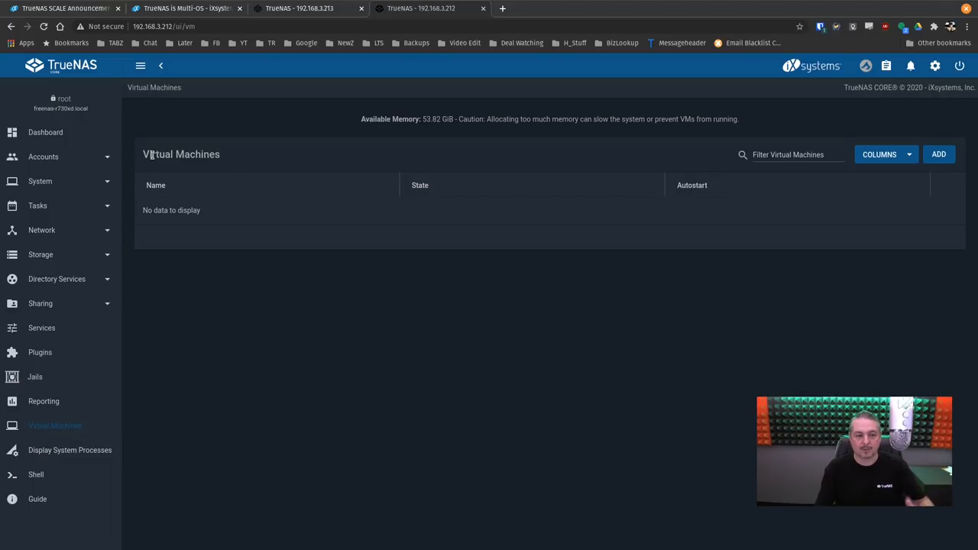
mouse_move(246, 171)
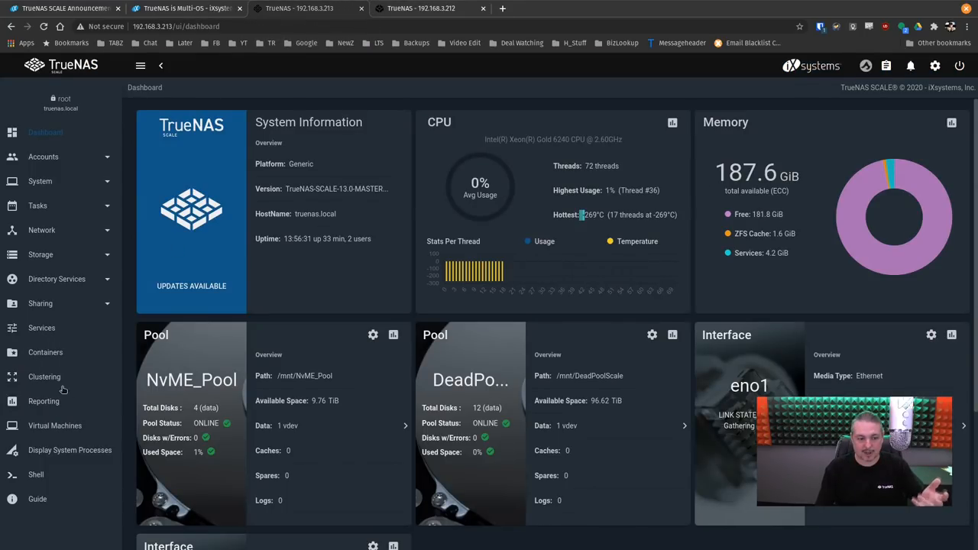
click(55, 424)
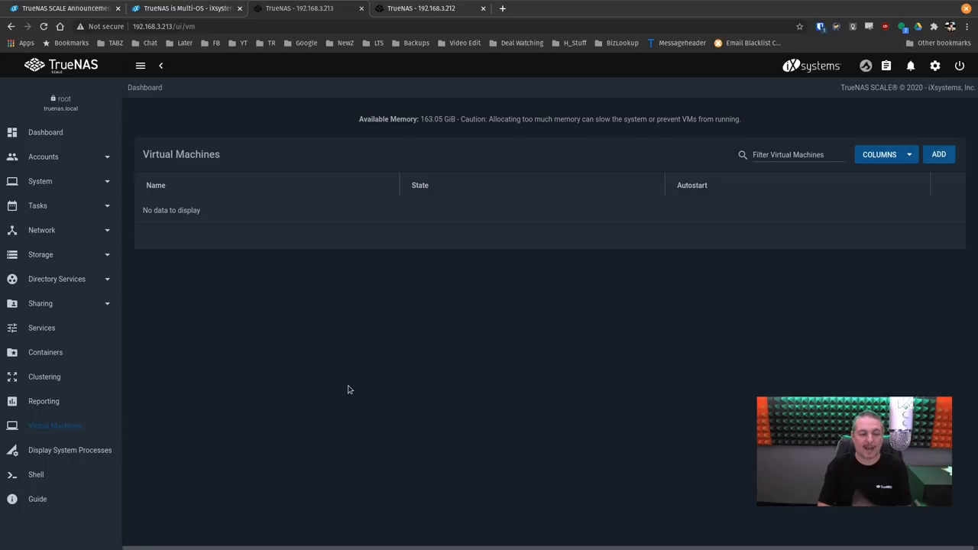
mouse_move(300, 402)
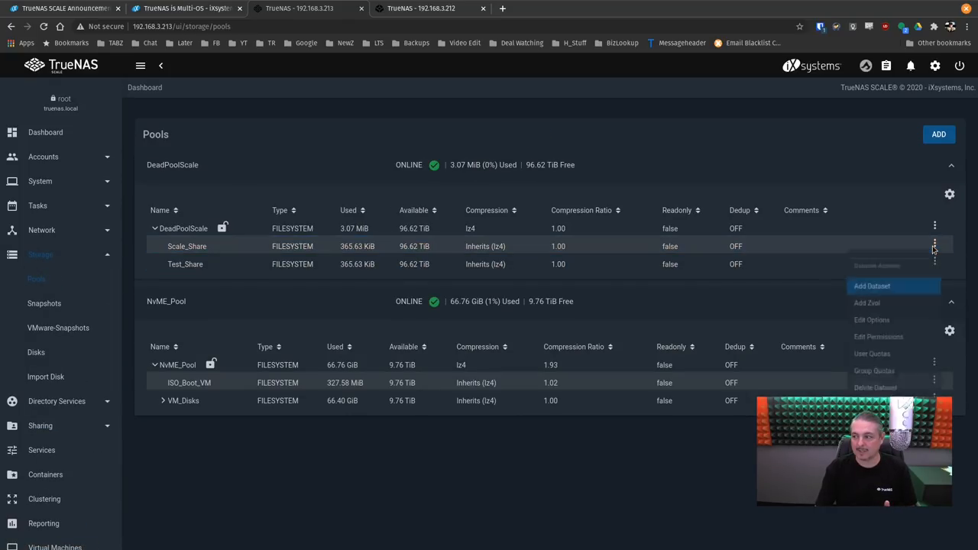
Create a folder named test on the testshare SMB share in the file manager, then return to the pools page.
click(879, 336)
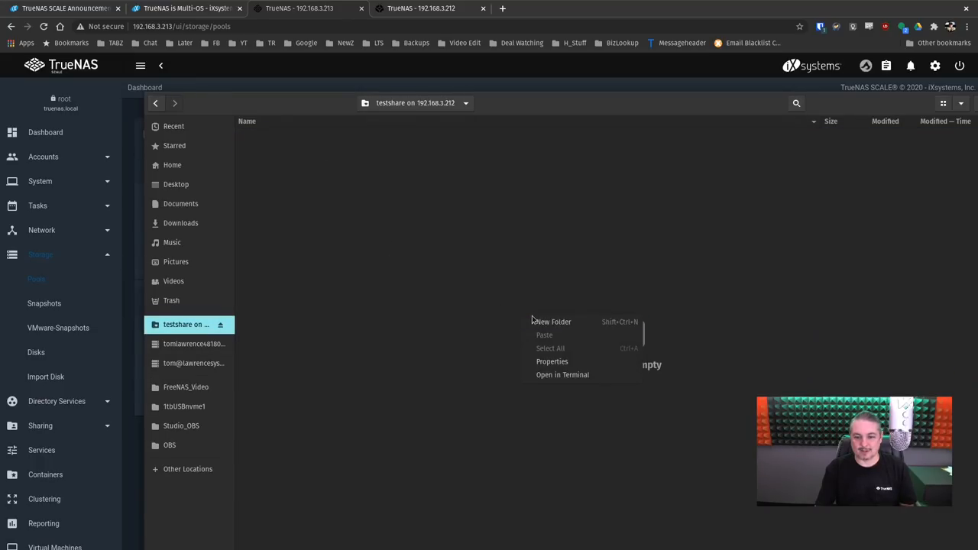
click(552, 321)
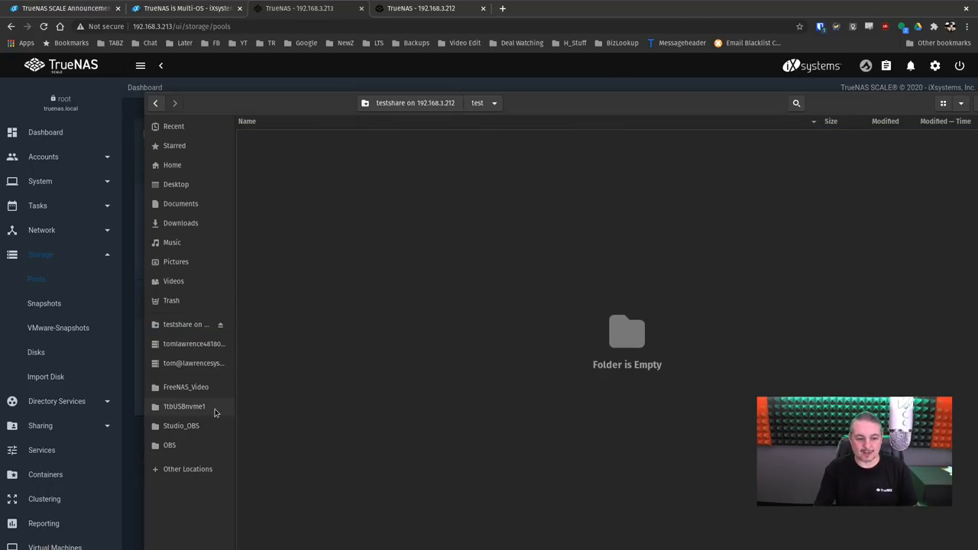
click(181, 425)
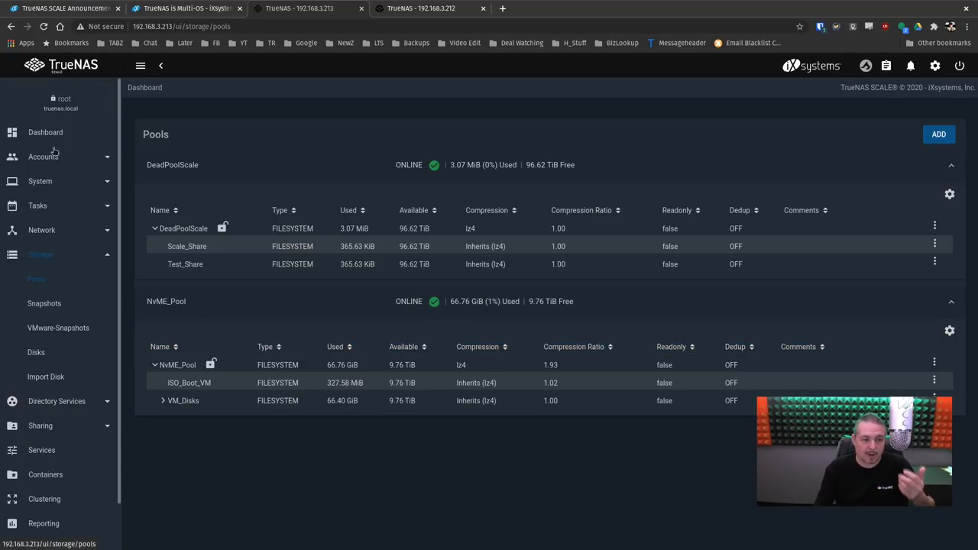
Return to the SCALE dashboard with its system information, CPU, memory and pool widgets.
click(46, 132)
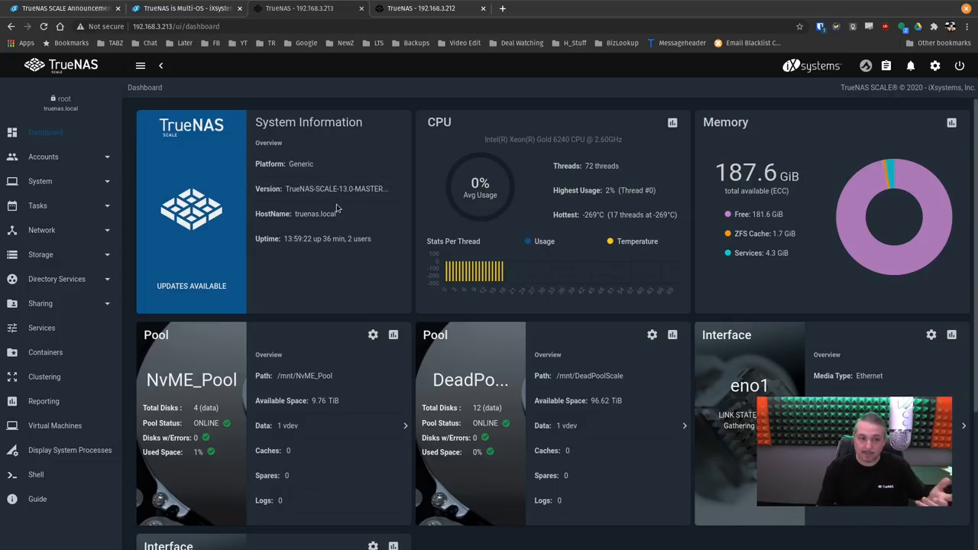
Revisit the Multi-OS blog article and SCALE announcement thread, then return to the TrueNAS CORE dashboard.
click(184, 9)
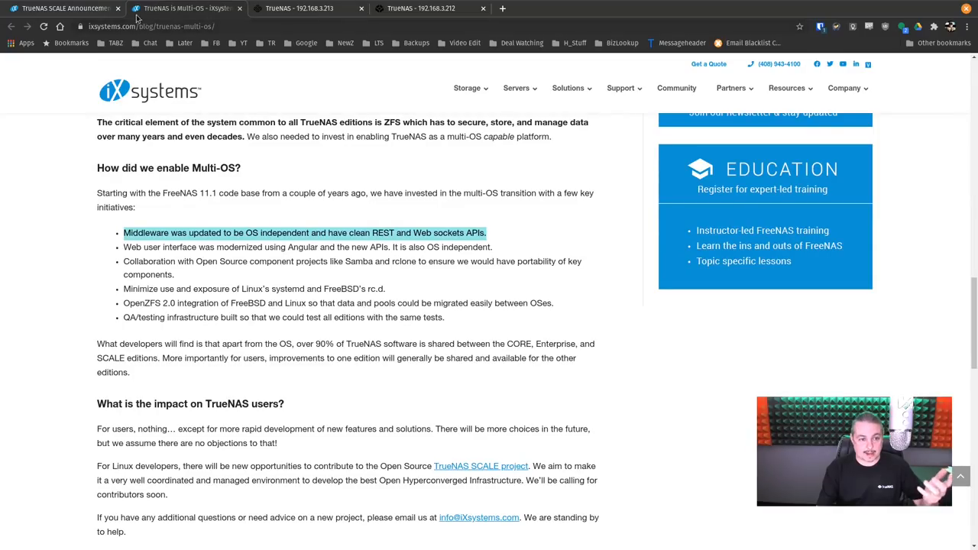
click(61, 9)
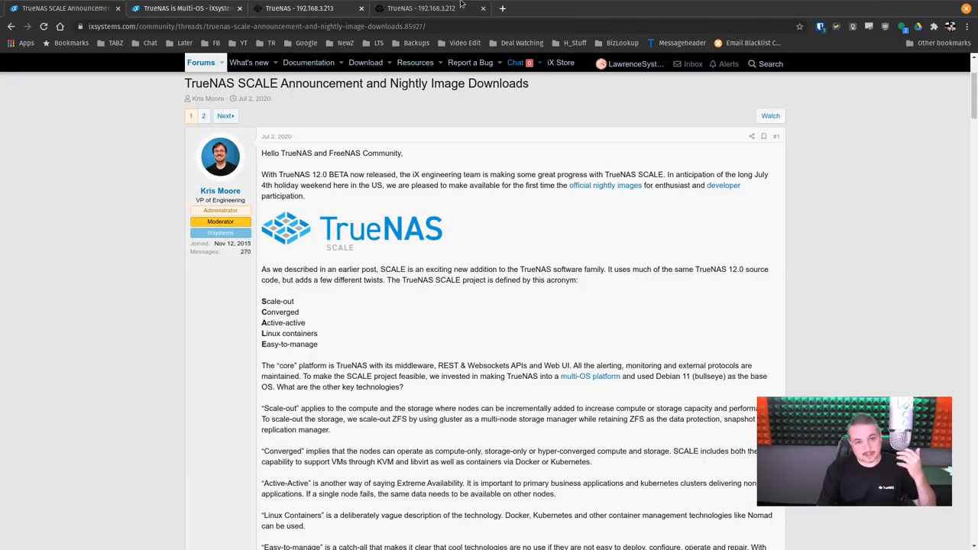
click(416, 10)
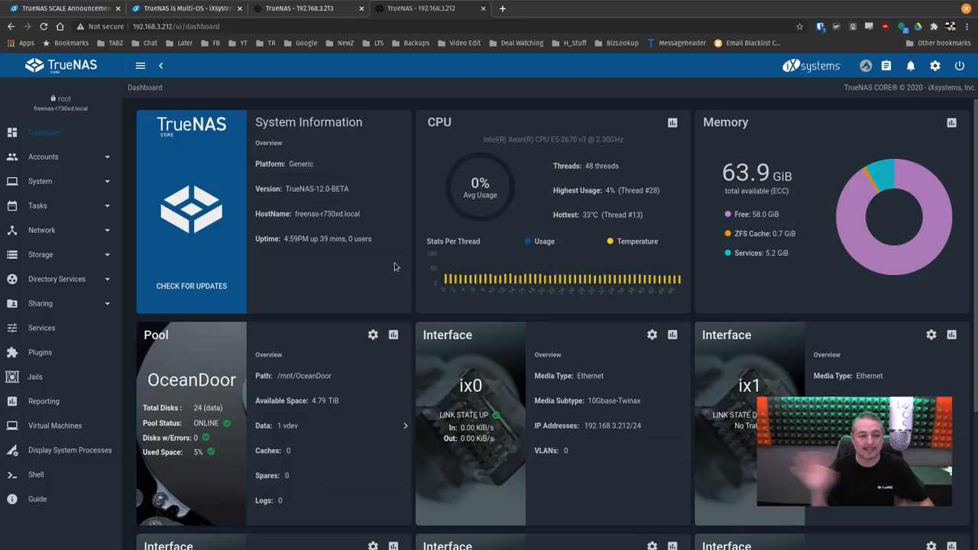
Show the Lawrence Systems affiliates page and scroll through its partner logo tiles.
click(62, 9)
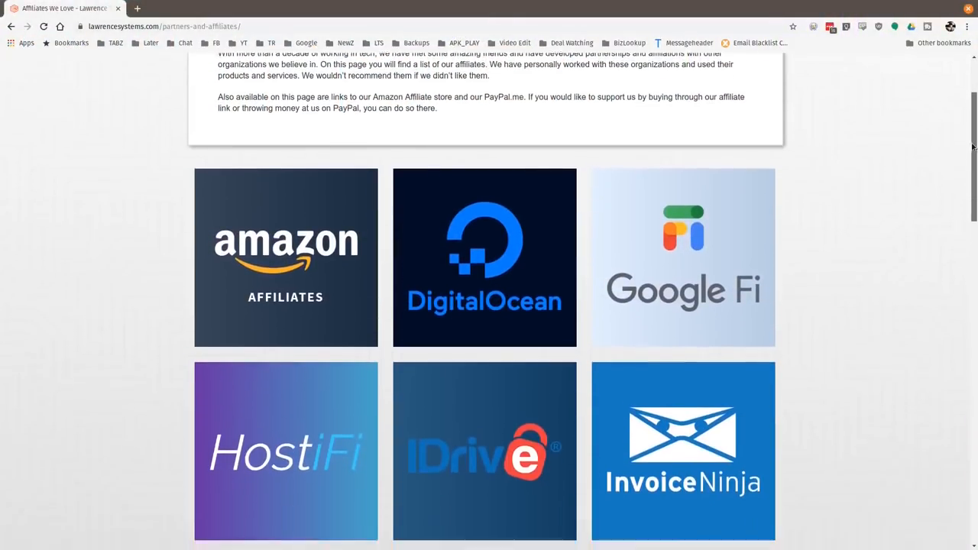
scroll(down, 3)
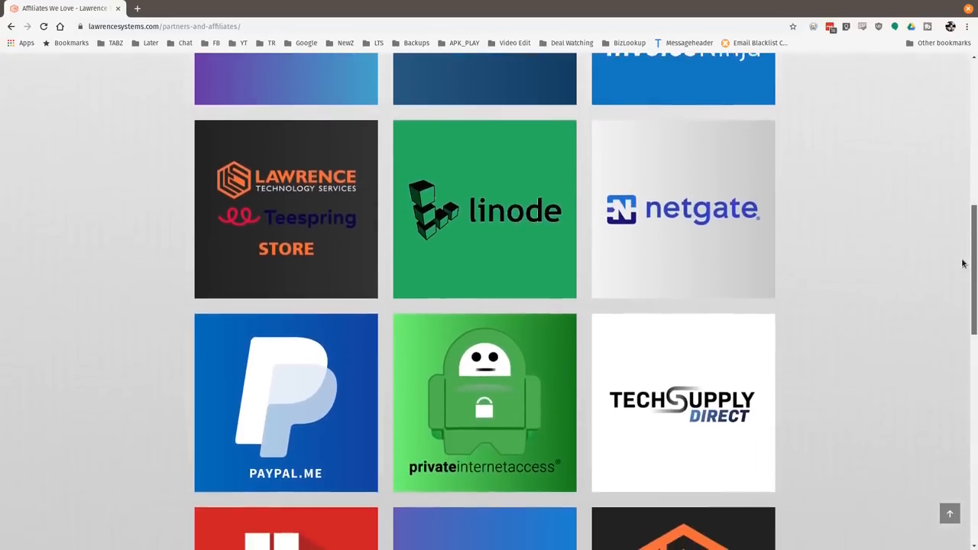
scroll(down, 3)
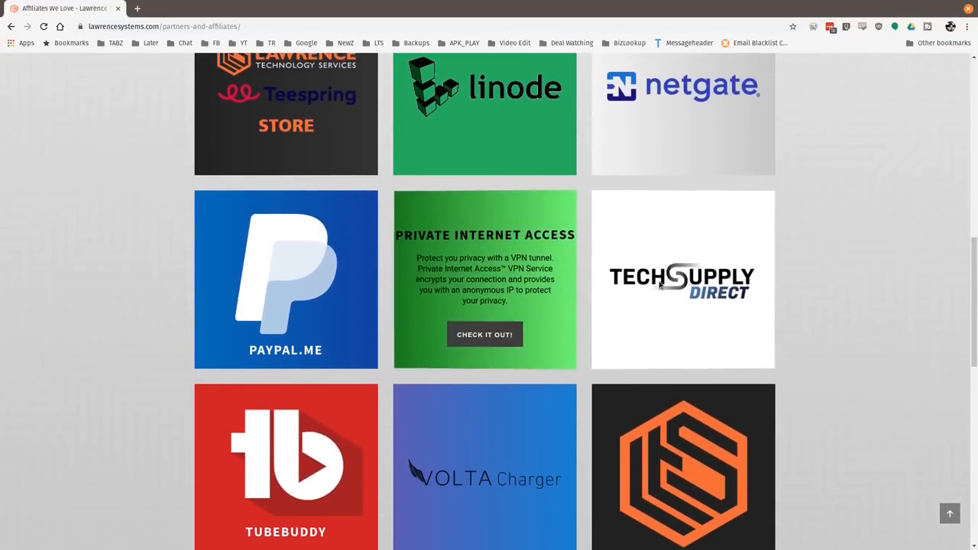